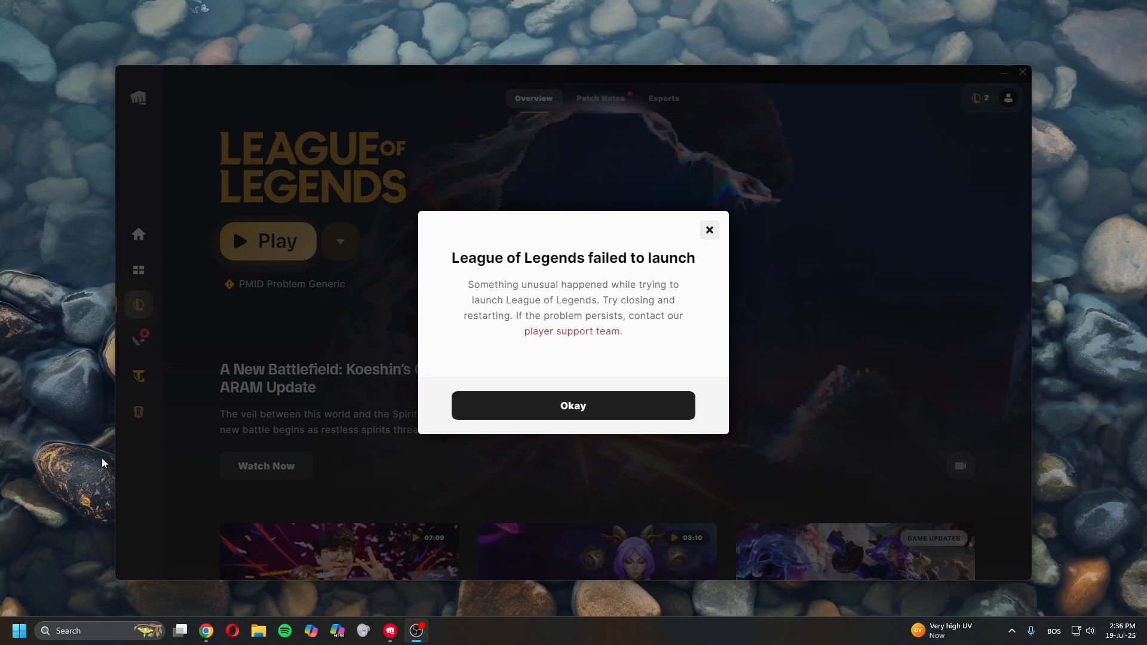
mouse_move(104, 450)
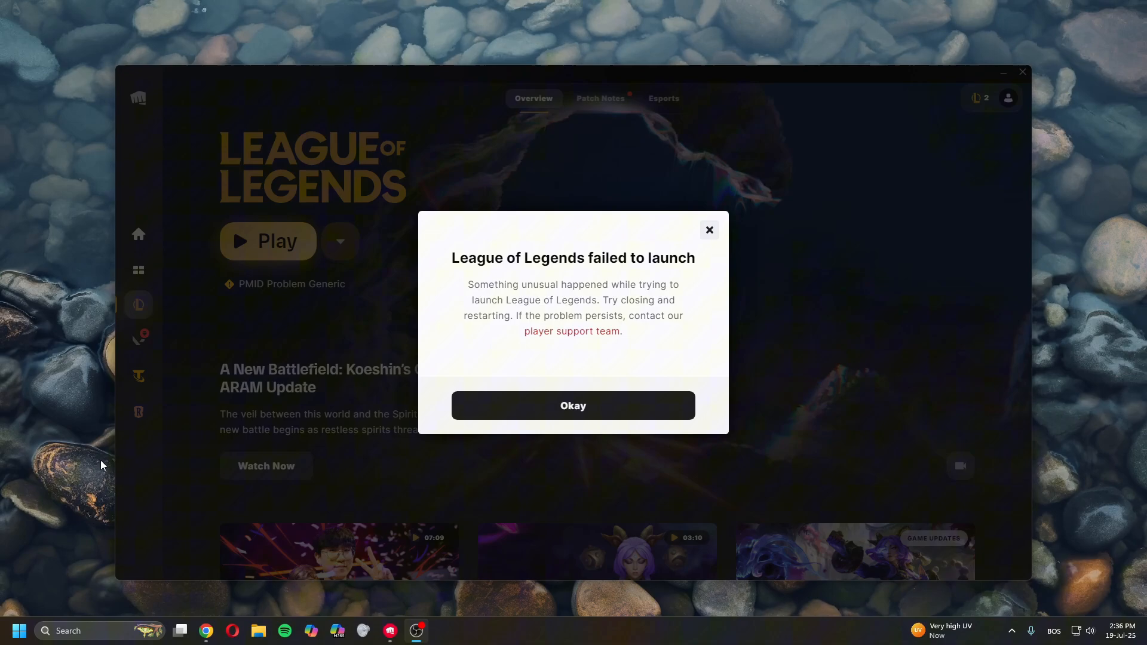
mouse_move(385, 460)
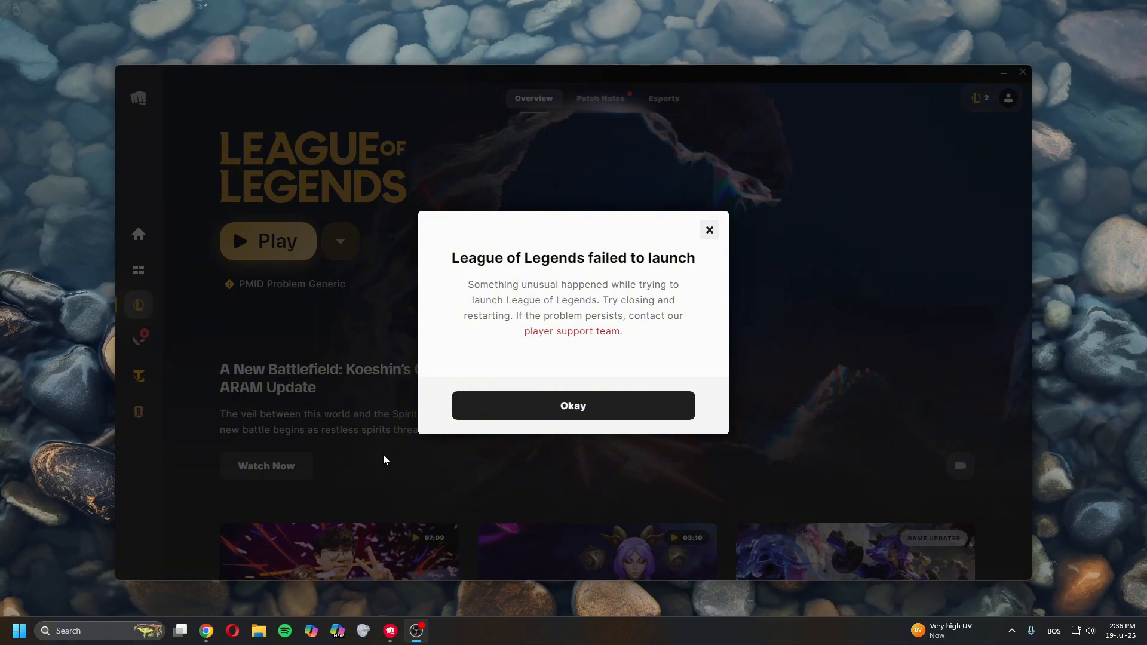
Dismiss the 'League of Legends failed to launch' notice and return to the overview page
left_click(573, 405)
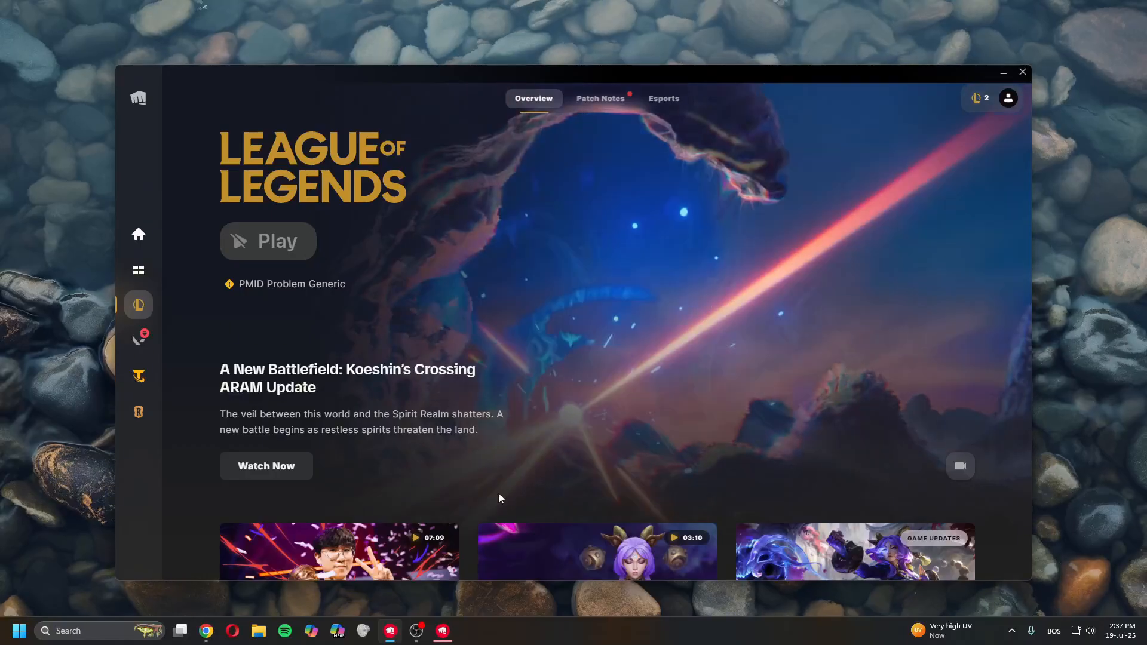
Dismiss the Windows access error for LeagueClient and the launch-failure notice
left_click(267, 241)
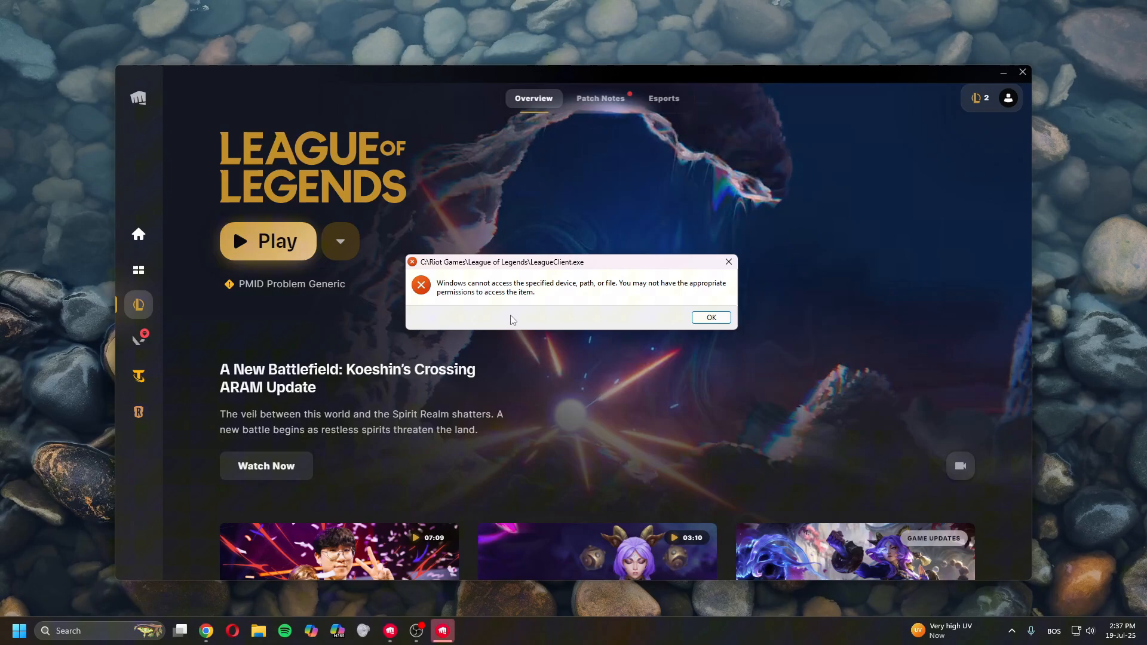
mouse_move(651, 308)
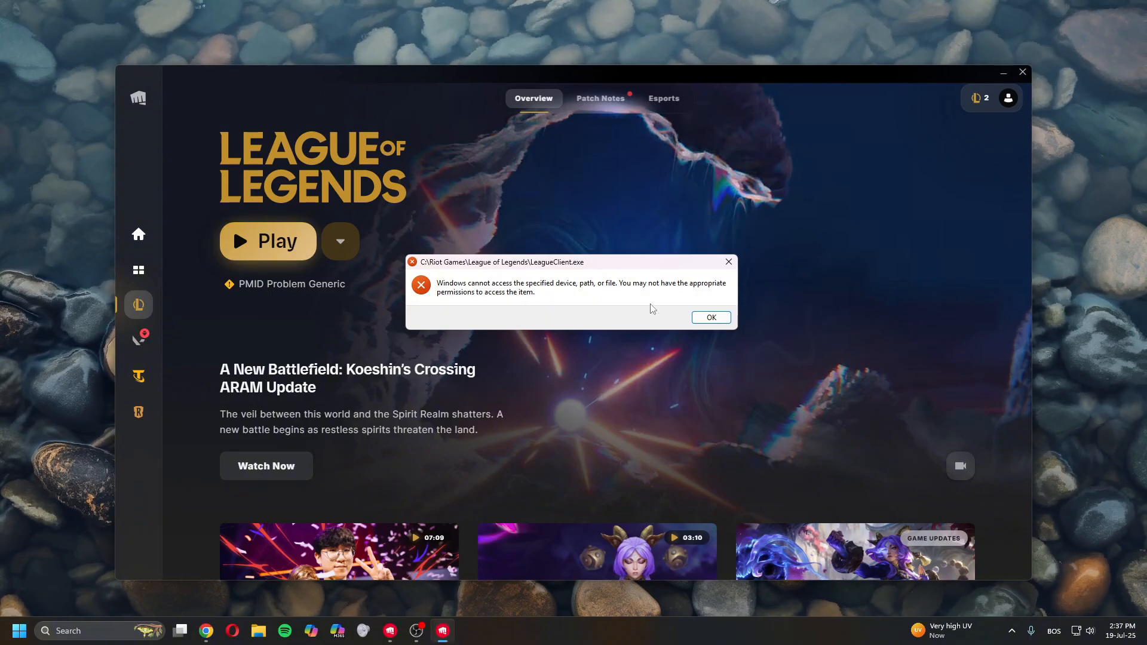
mouse_move(604, 327)
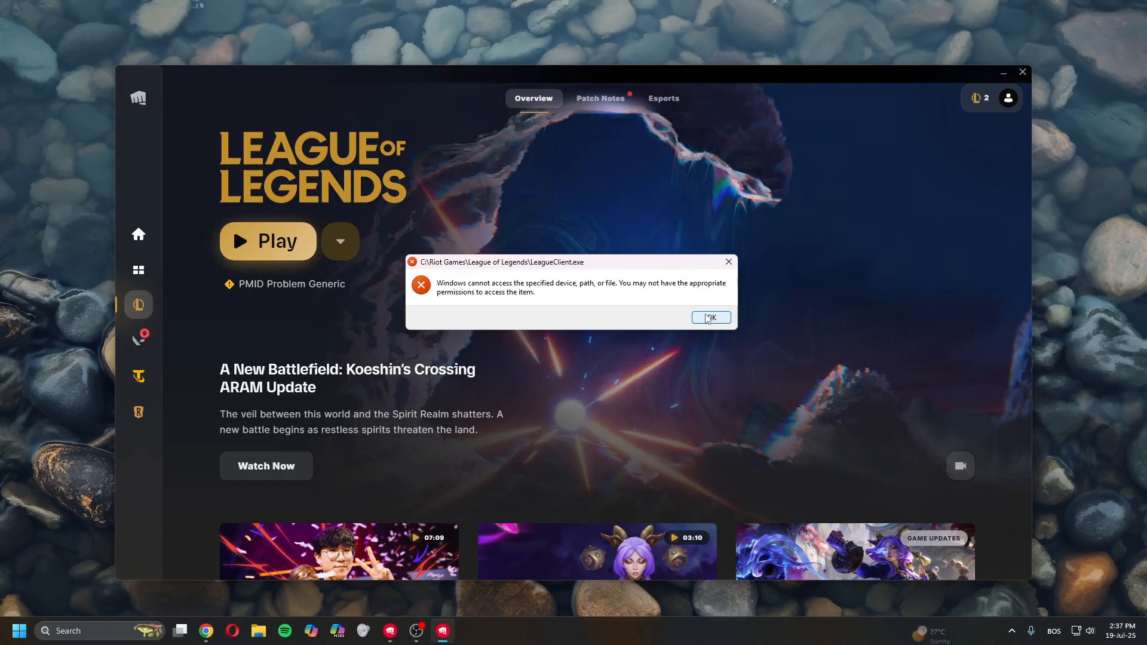
left_click(709, 318)
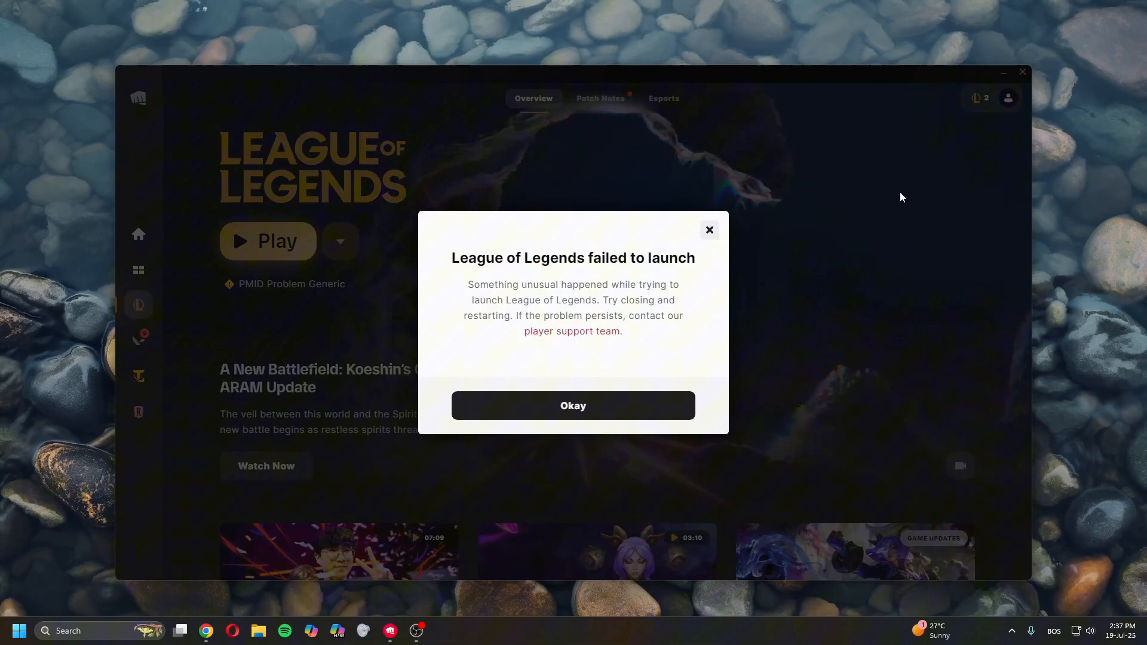
left_click(573, 405)
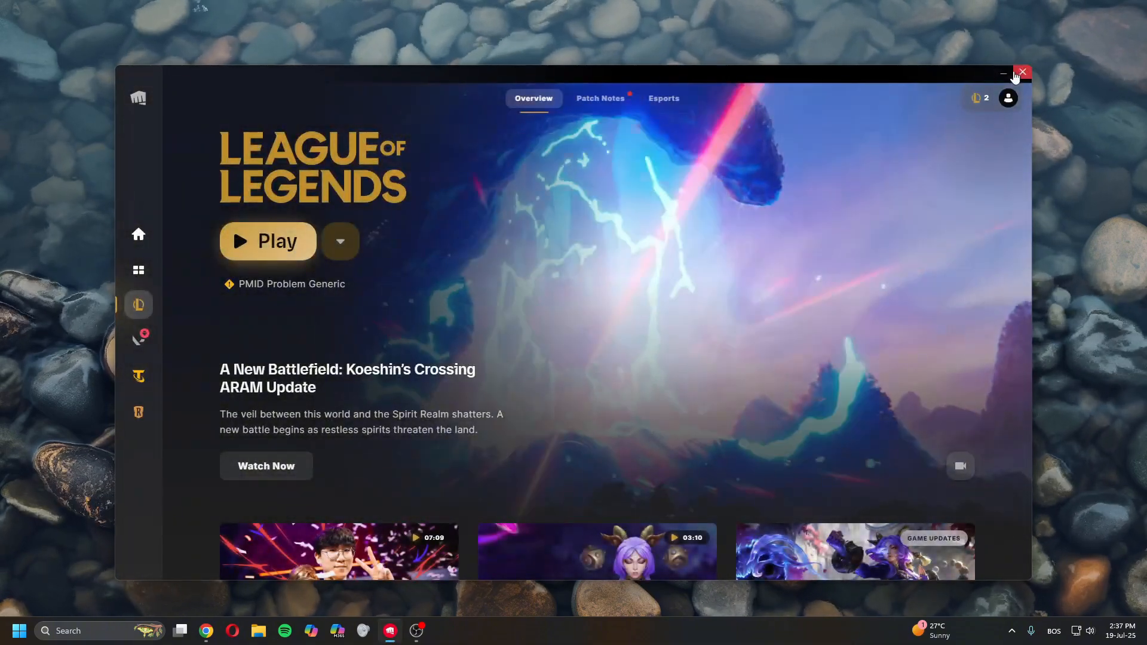
Close and quit Riot Client, then open the League of Legends shortcut's file location
left_click(1022, 72)
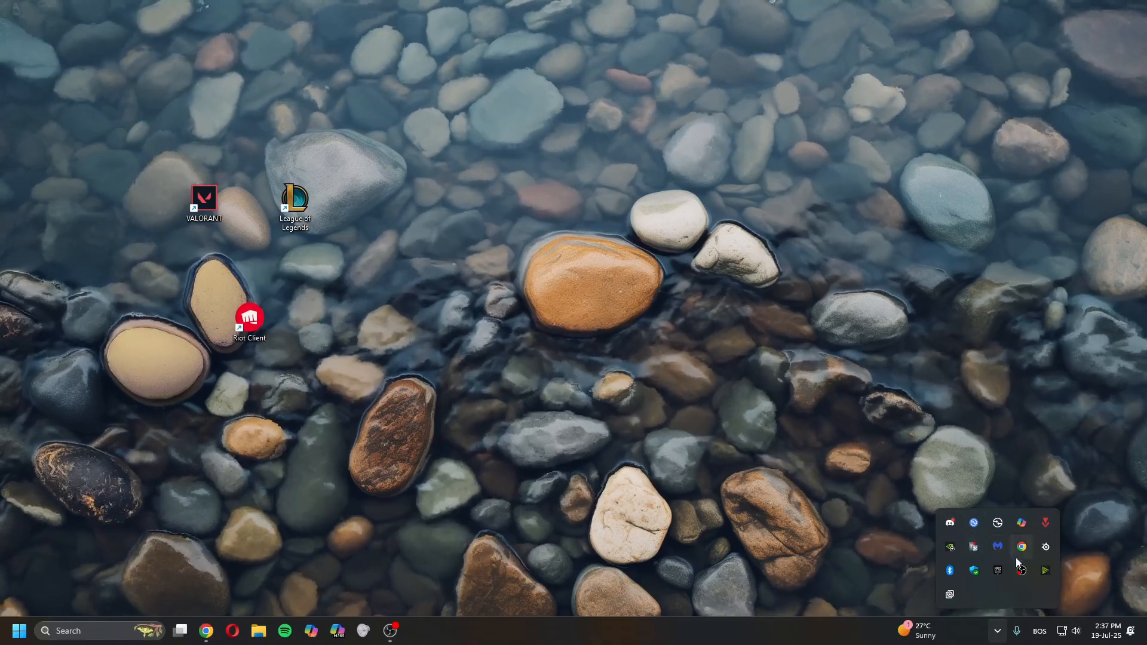
right_click(1021, 571)
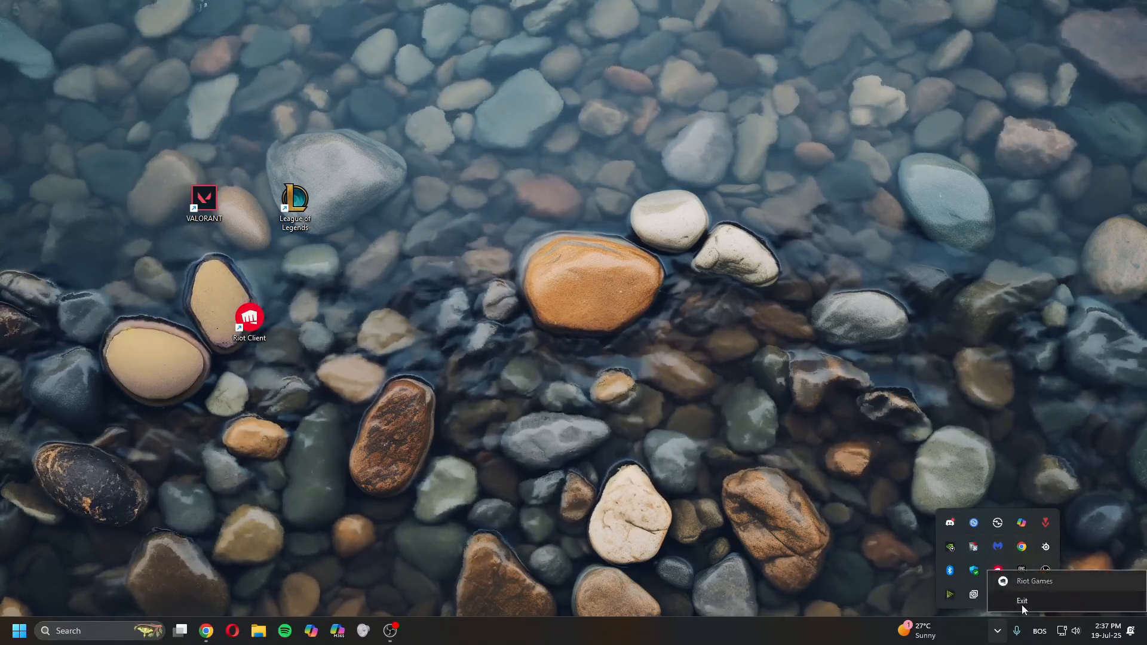
right_click(294, 205)
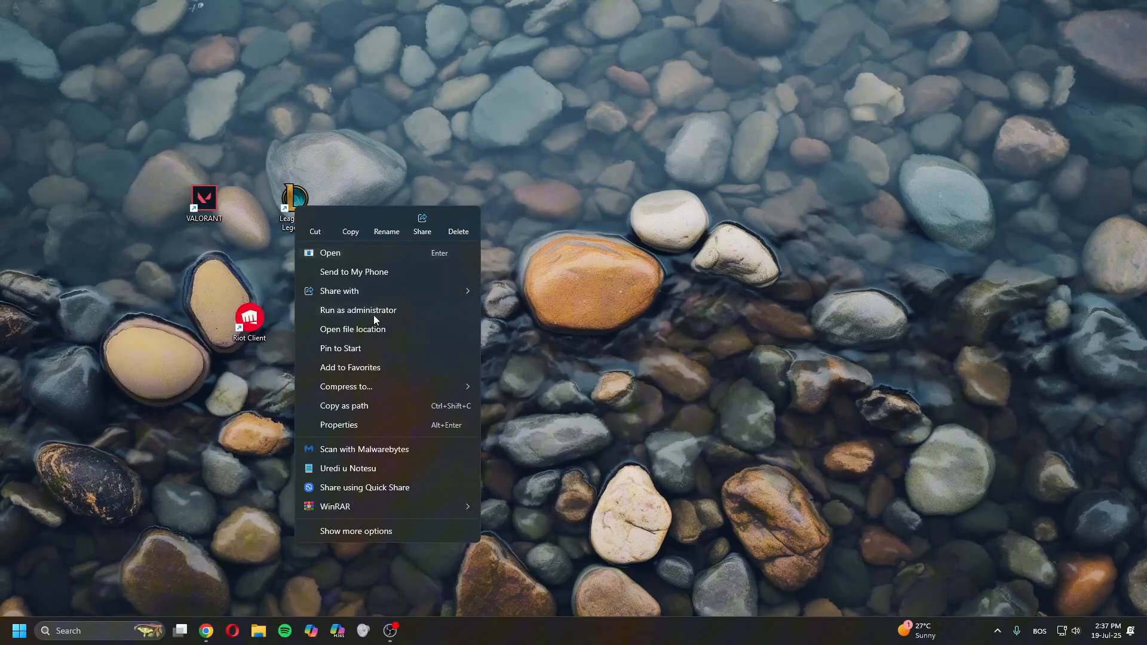
left_click(352, 329)
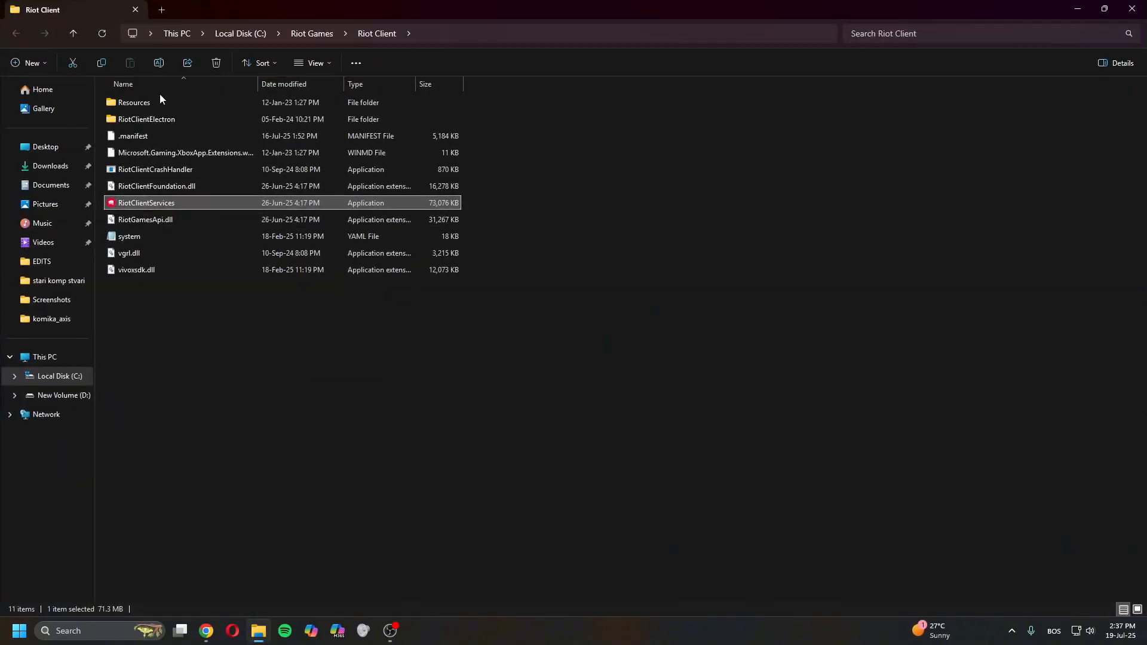
Go up to Riot Games, enter the League of Legends folder, and open LeagueClient's Properties
left_click(311, 33)
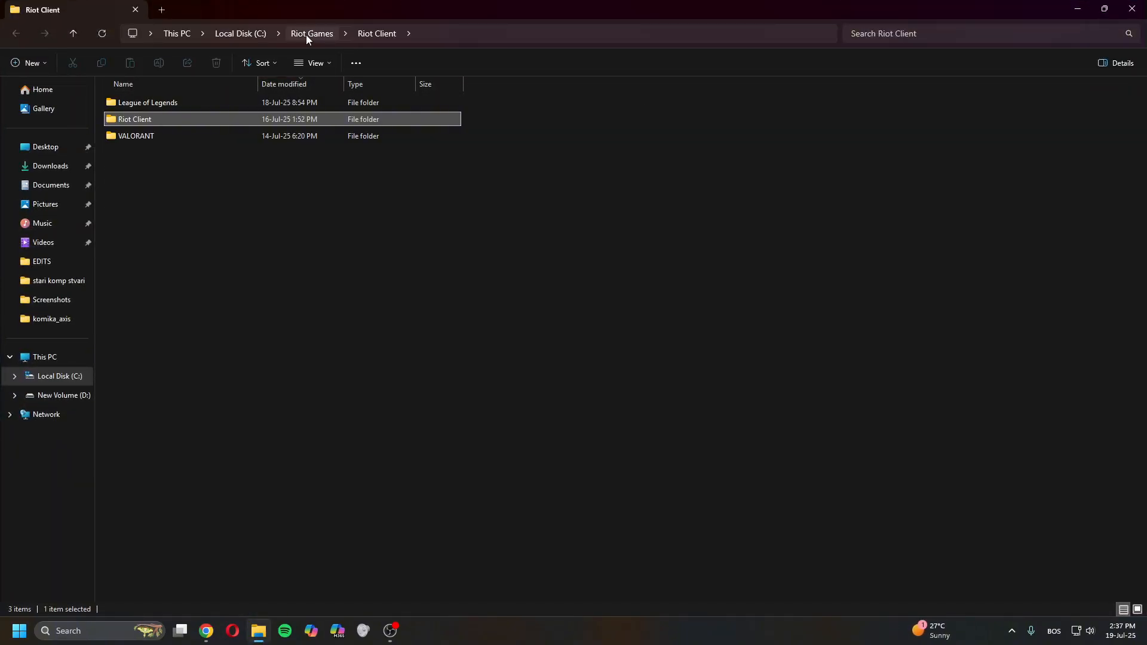
double_click(148, 102)
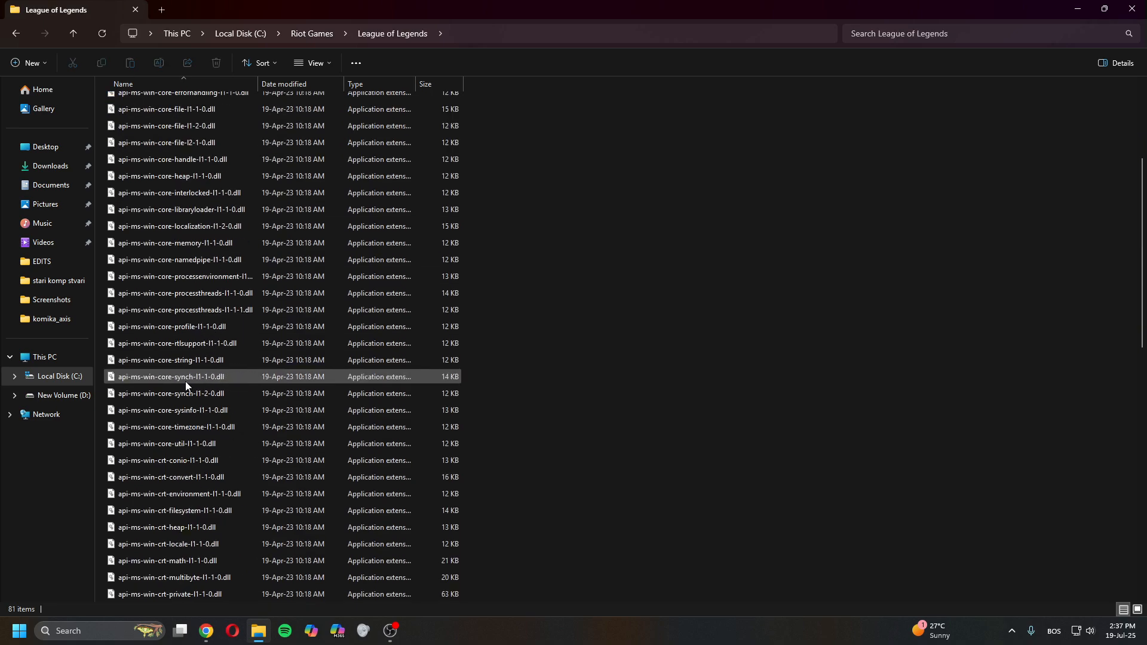
scroll("down", 3)
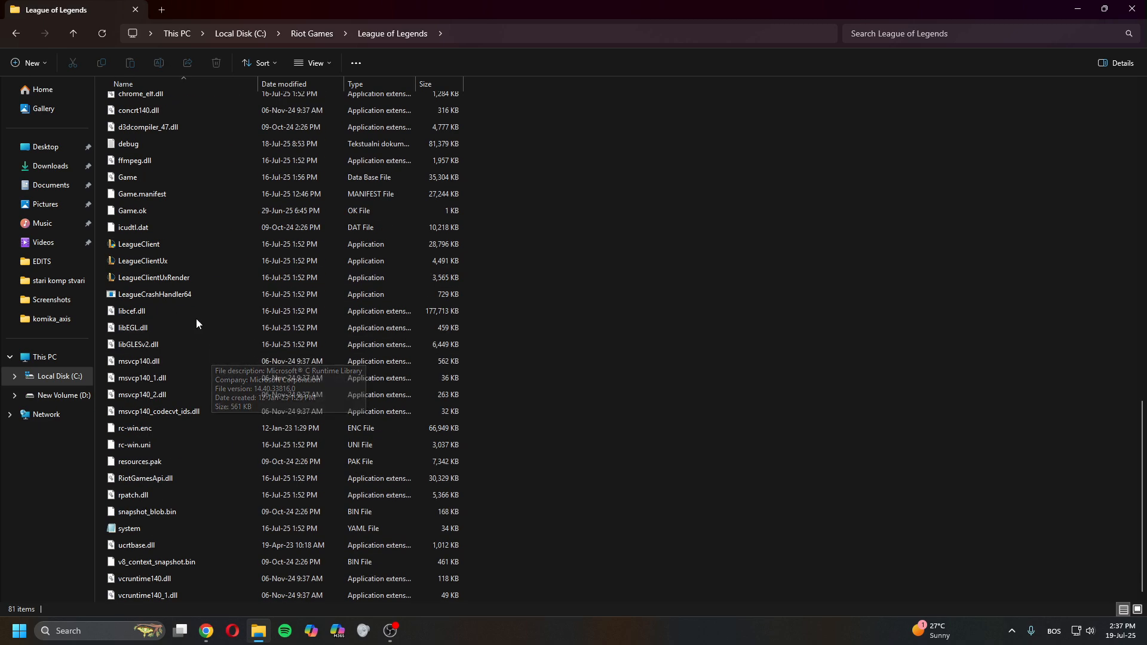
left_click(138, 244)
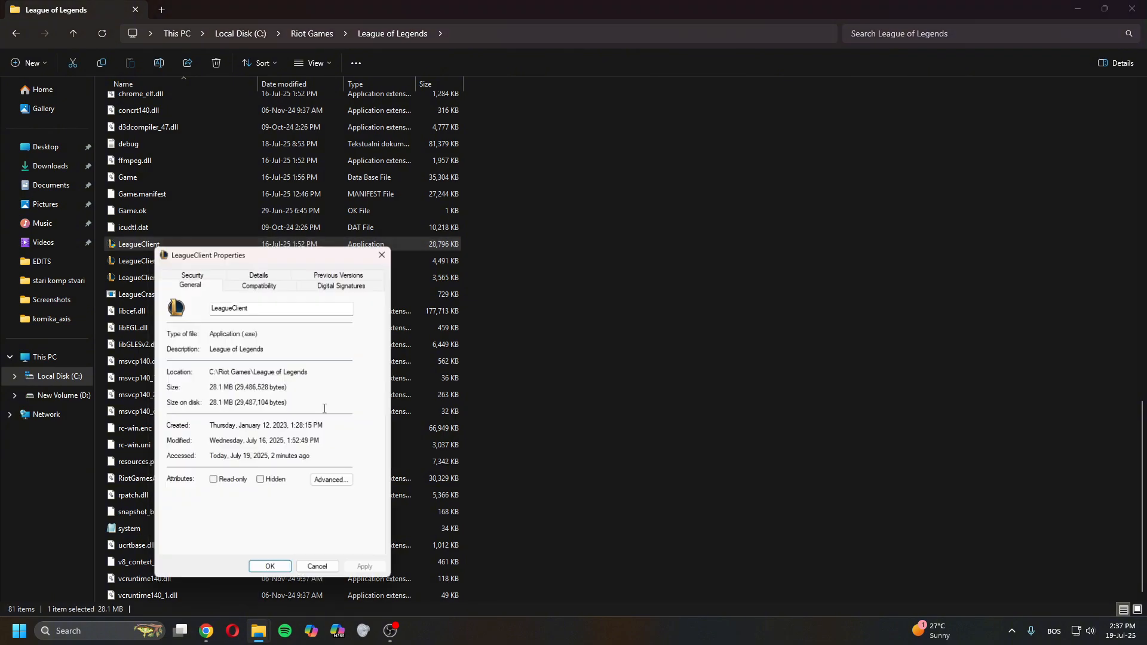
Untick 'Run this program as an administrator' on LeagueClient's Compatibility tab and confirm with OK
left_click(258, 285)
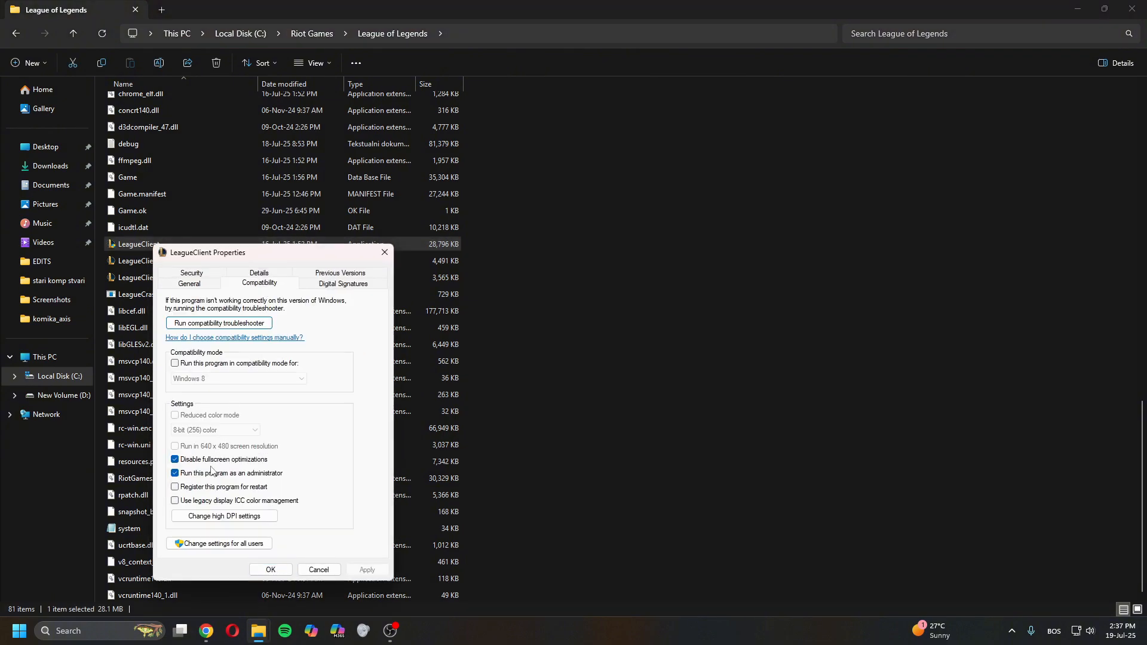
left_click(175, 472)
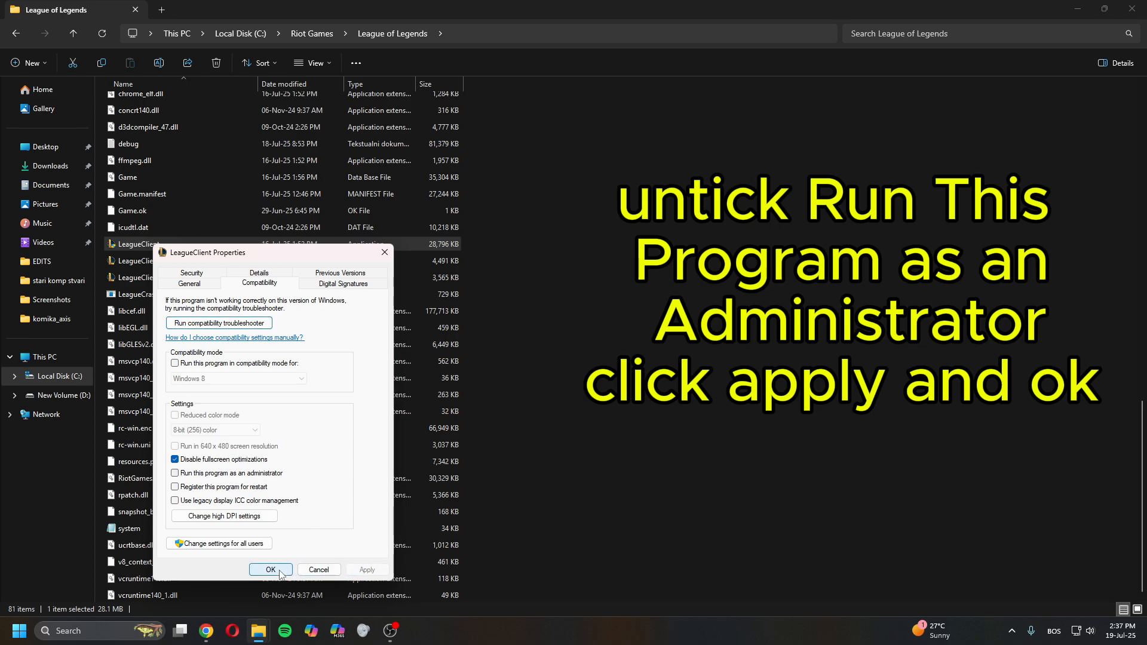
left_click(270, 570)
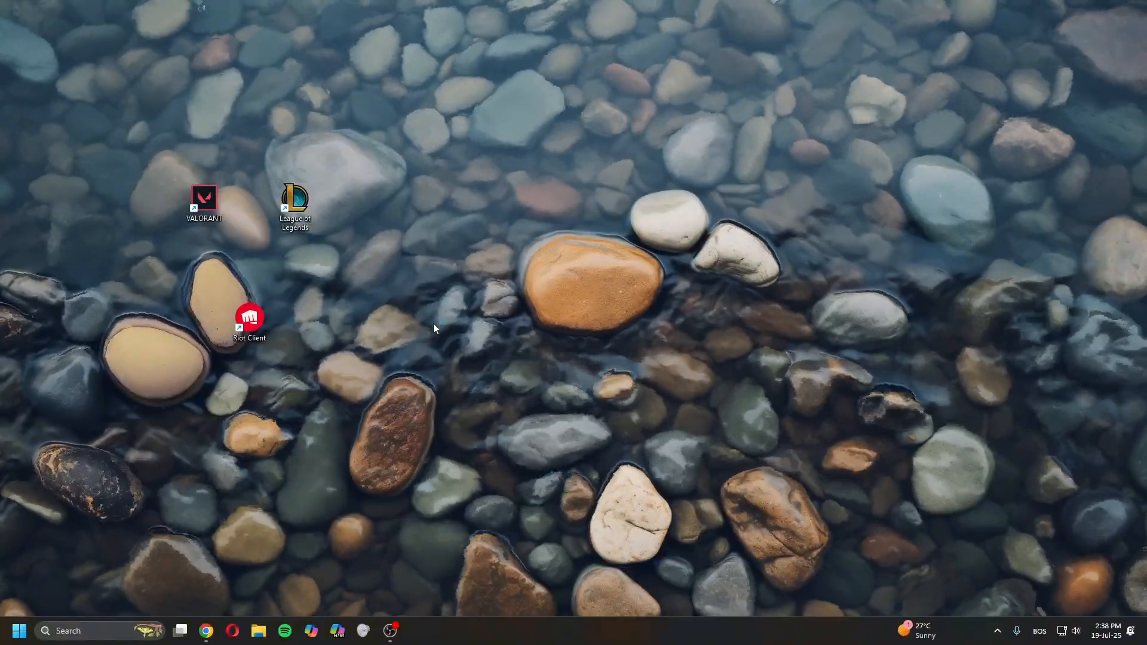
Relaunch Riot Client from the desktop shortcut and start League of Legends
double_click(250, 319)
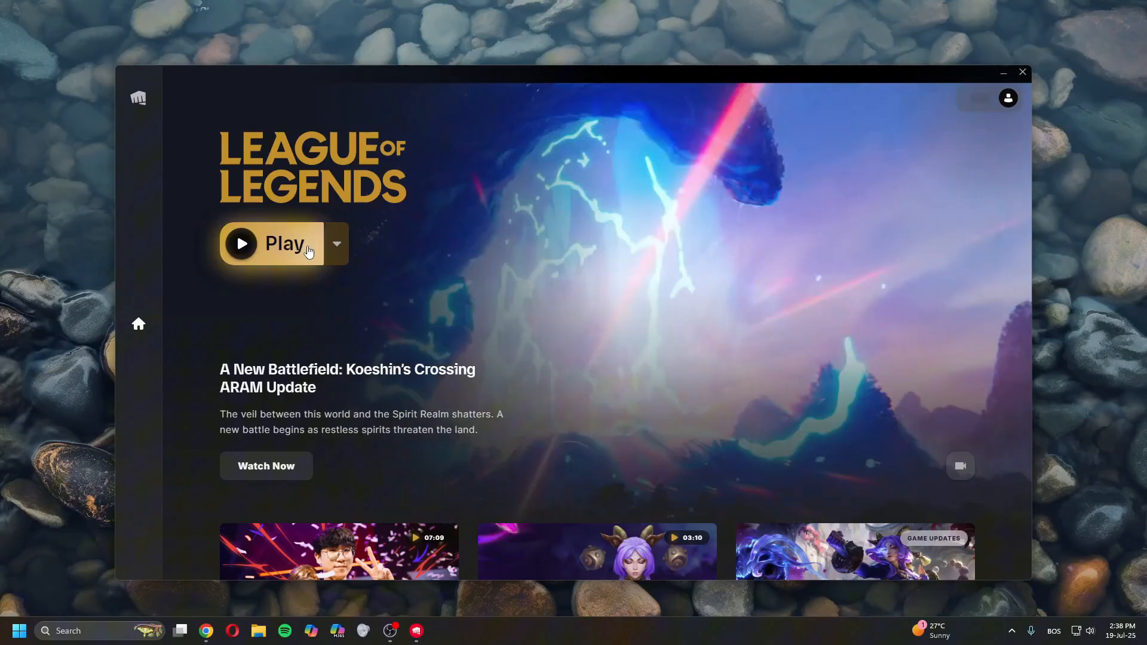
left_click(1023, 71)
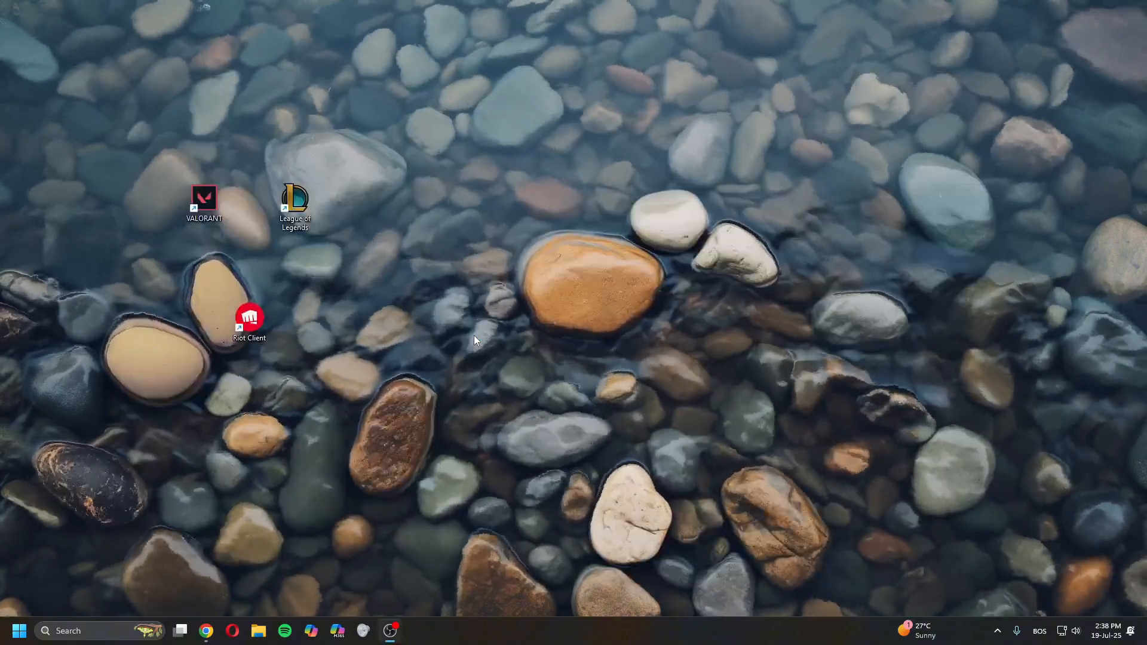
double_click(293, 199)
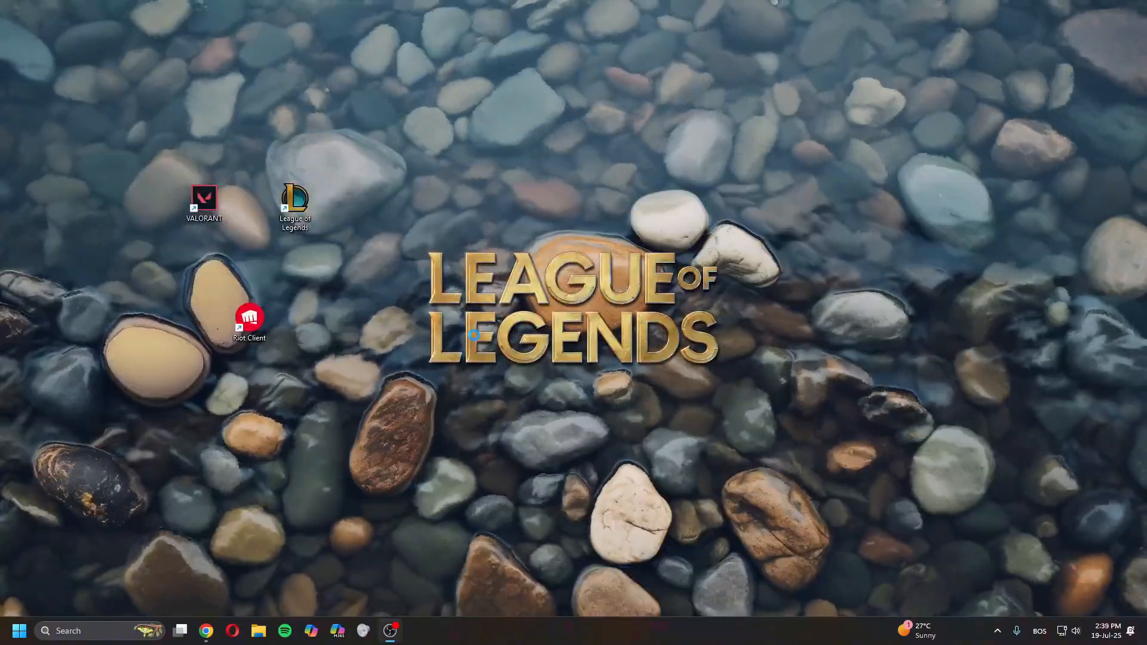
double_click(295, 197)
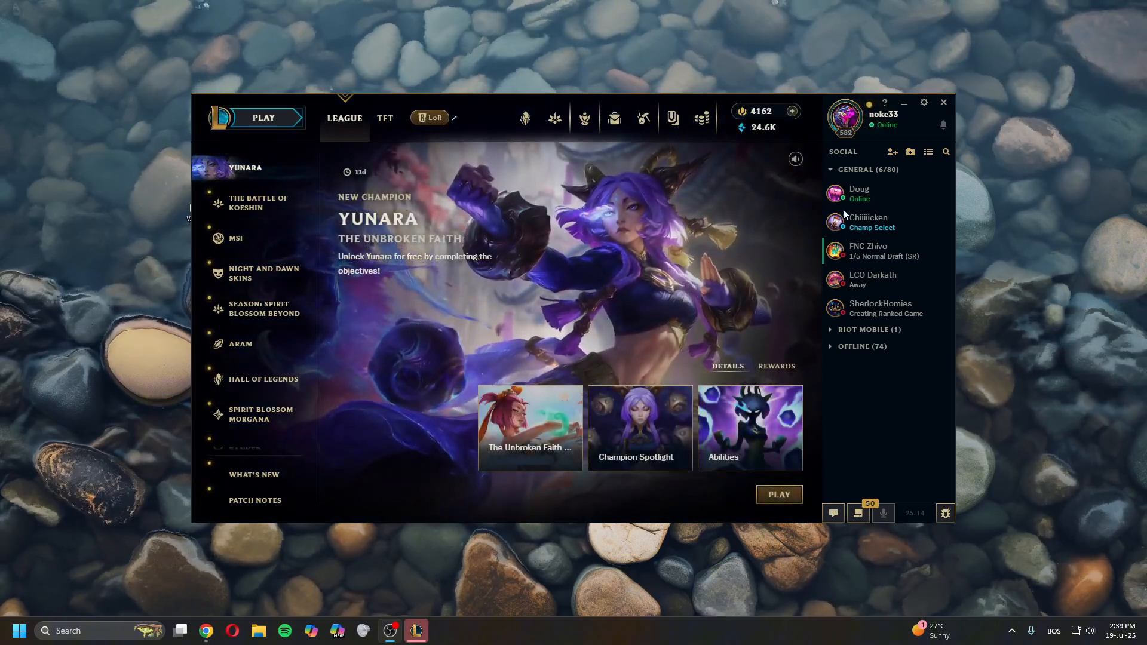
mouse_move(671, 118)
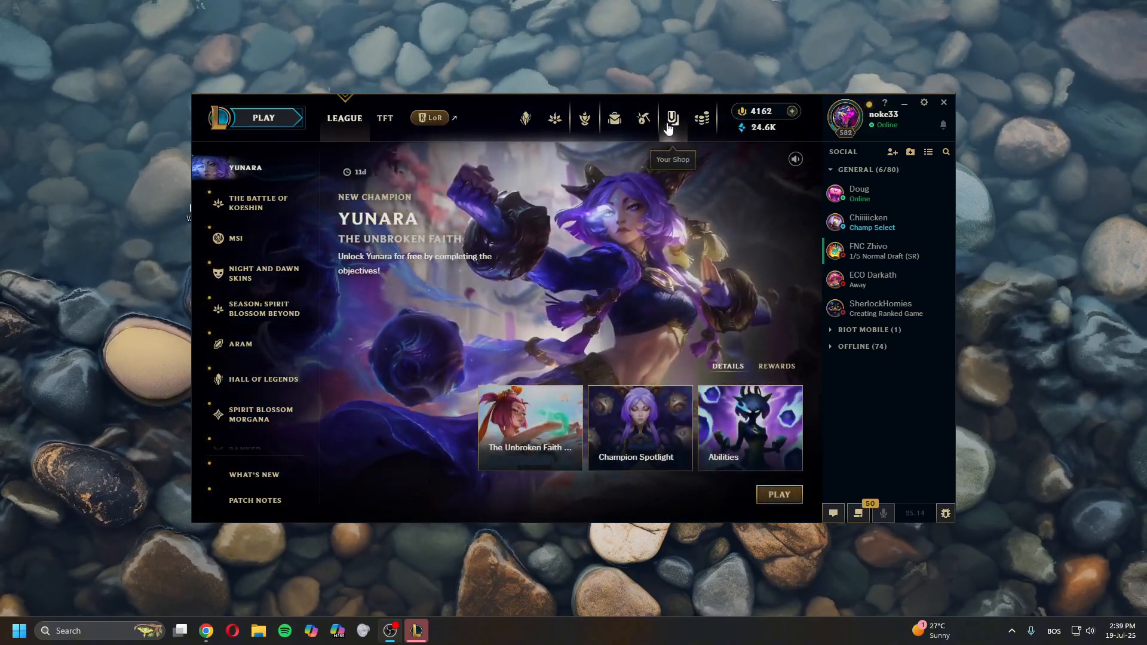